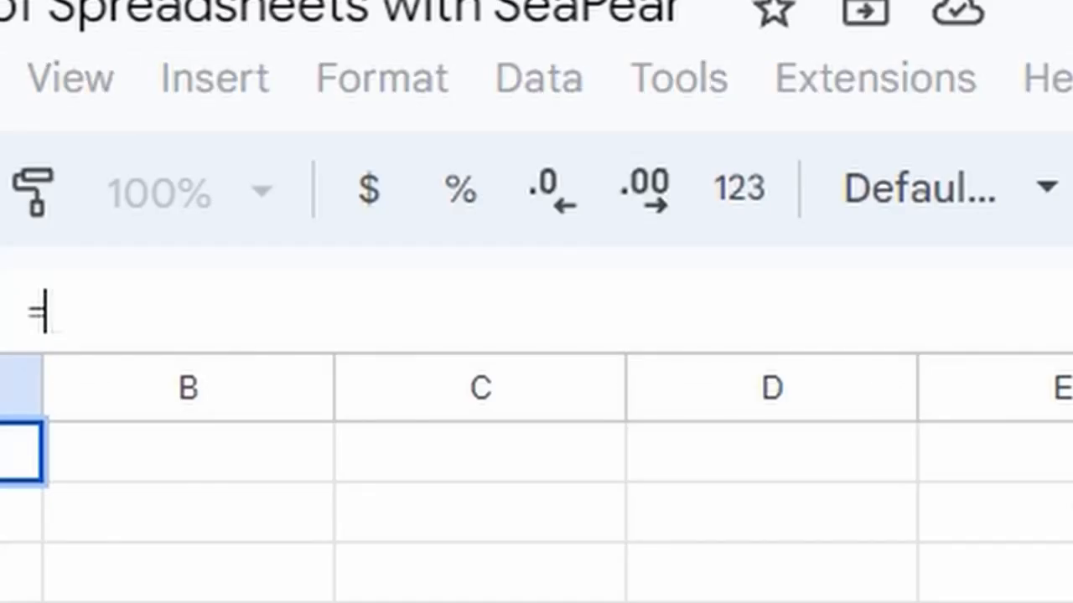
text(IMP)
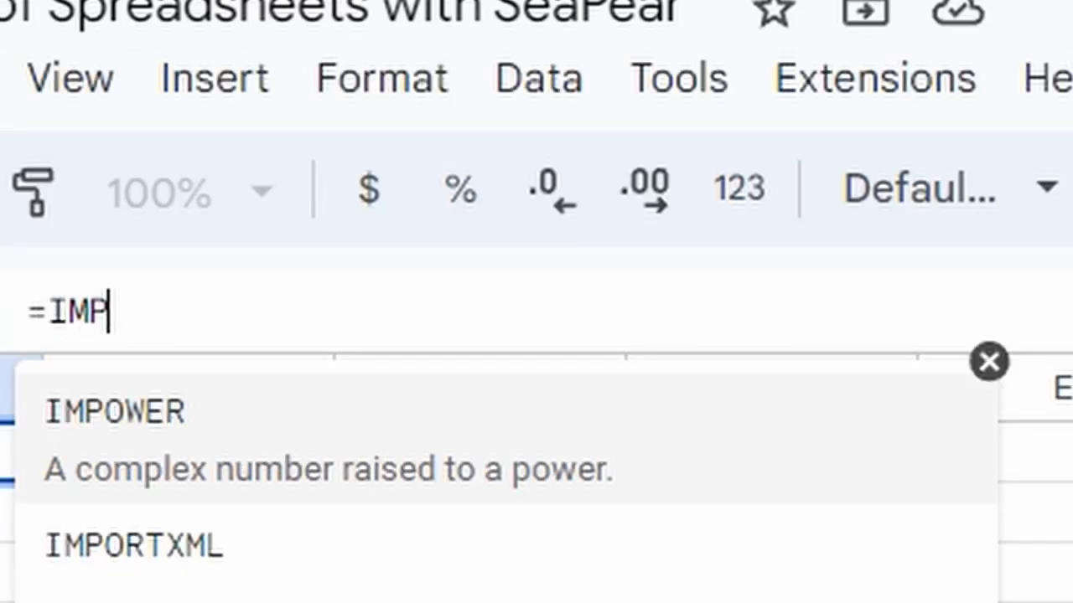
text(ORTD)
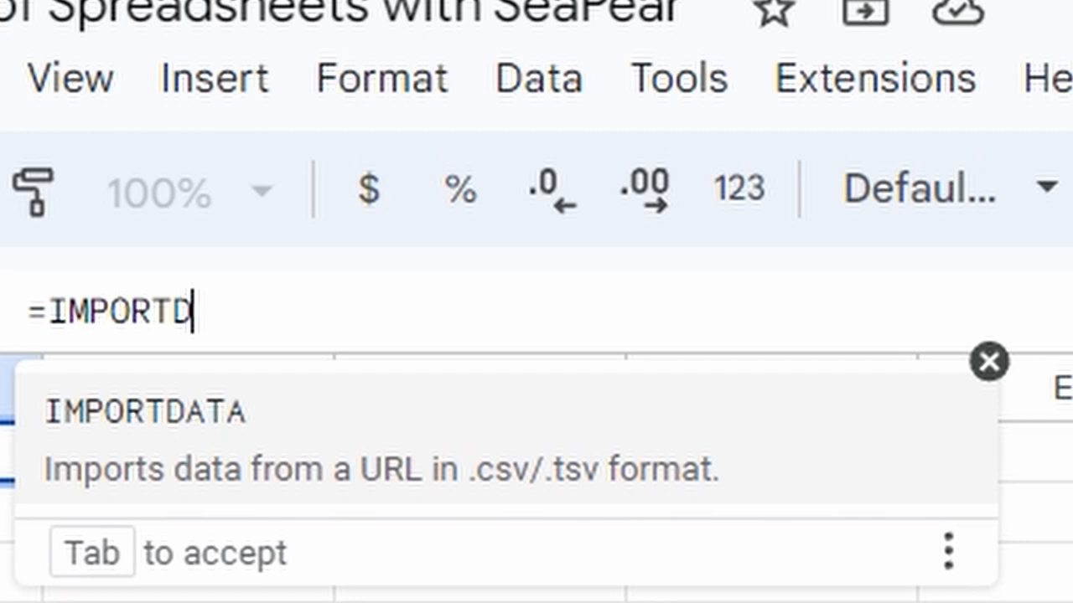
text(ATA(")
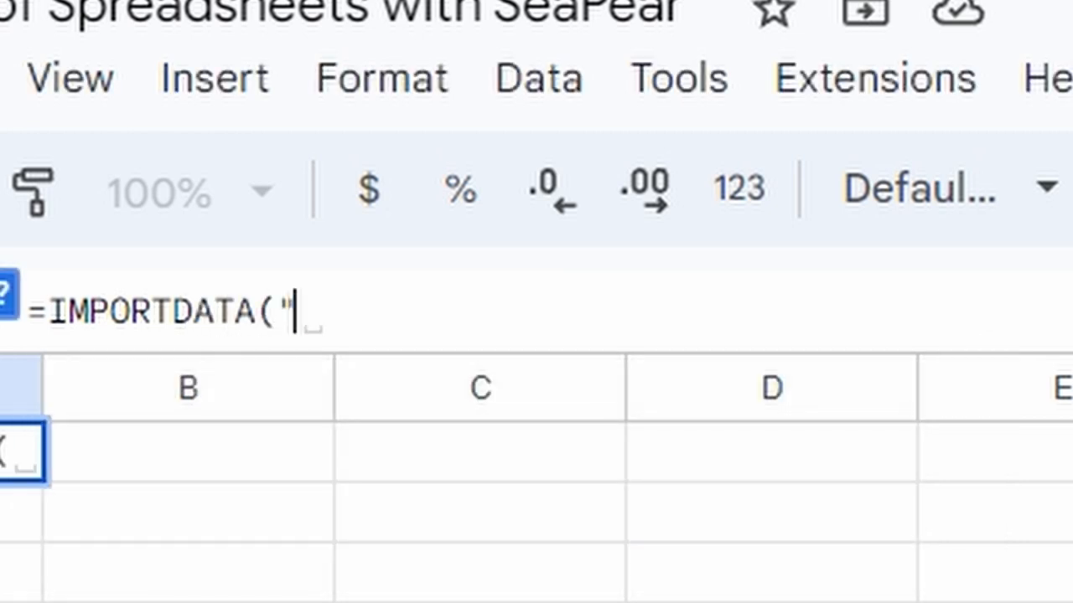
text(hh)
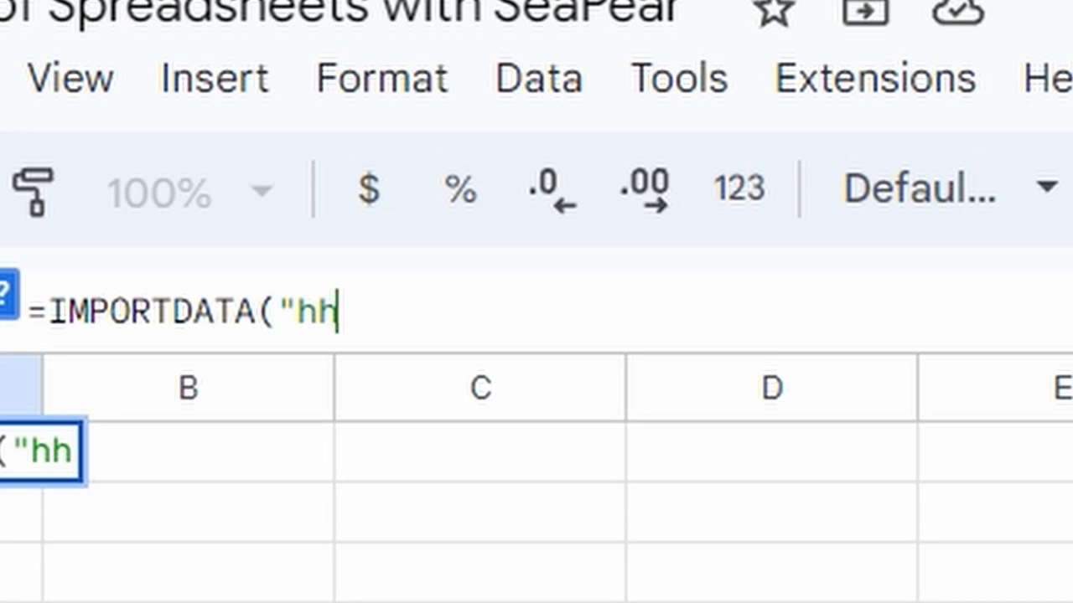
text(ttp)
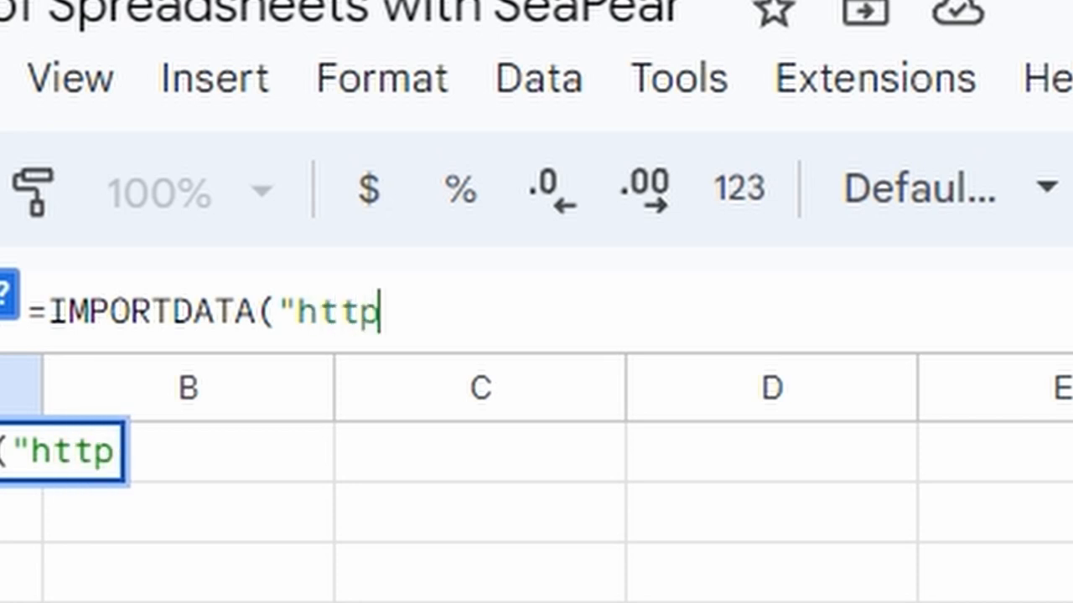
text(s/)
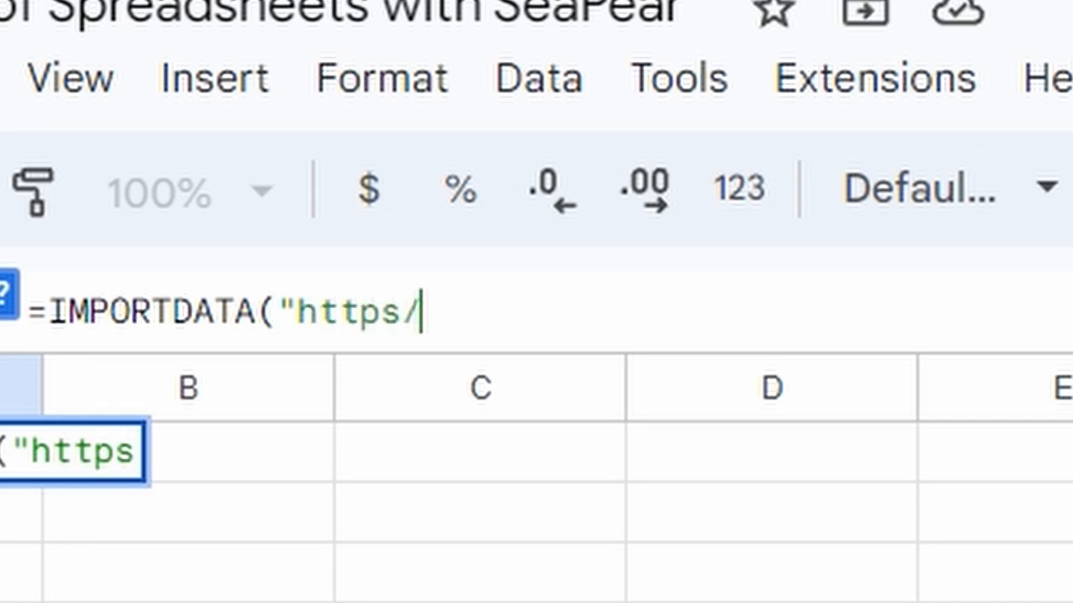
text(:)
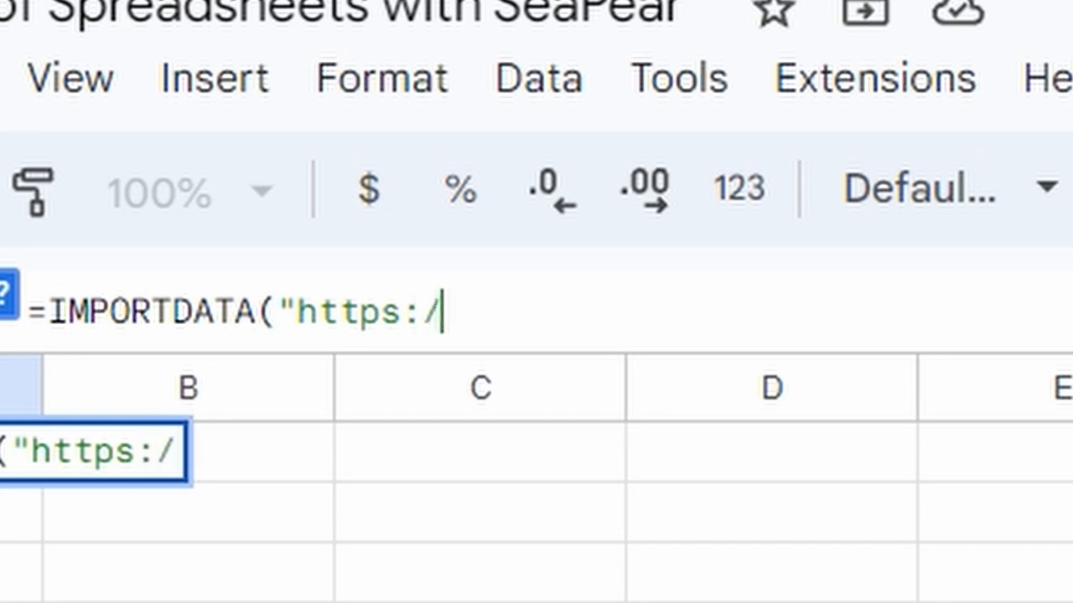
text(/r)
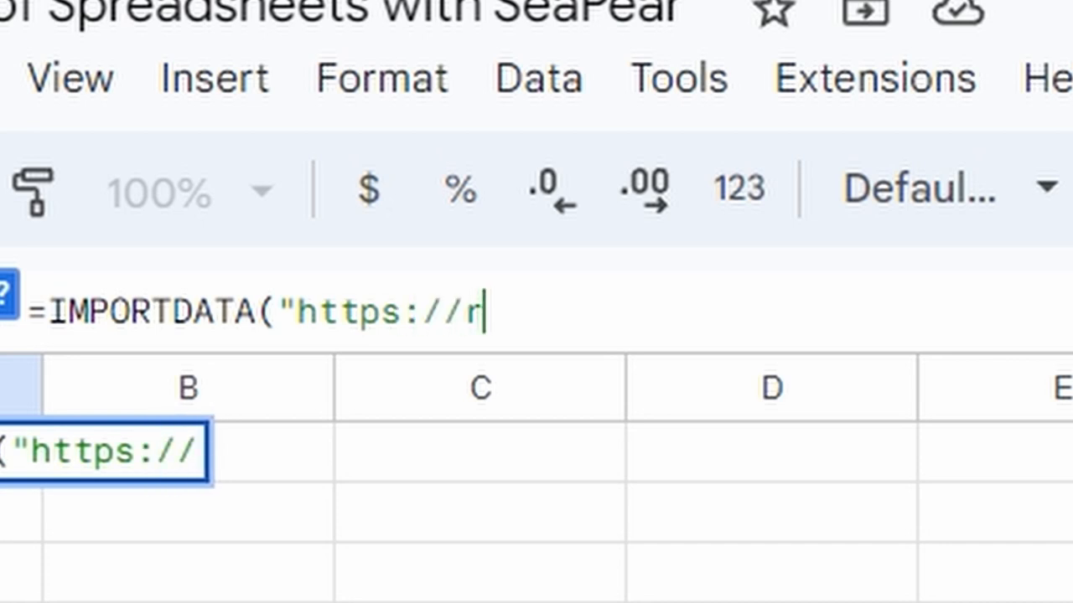
text(est)
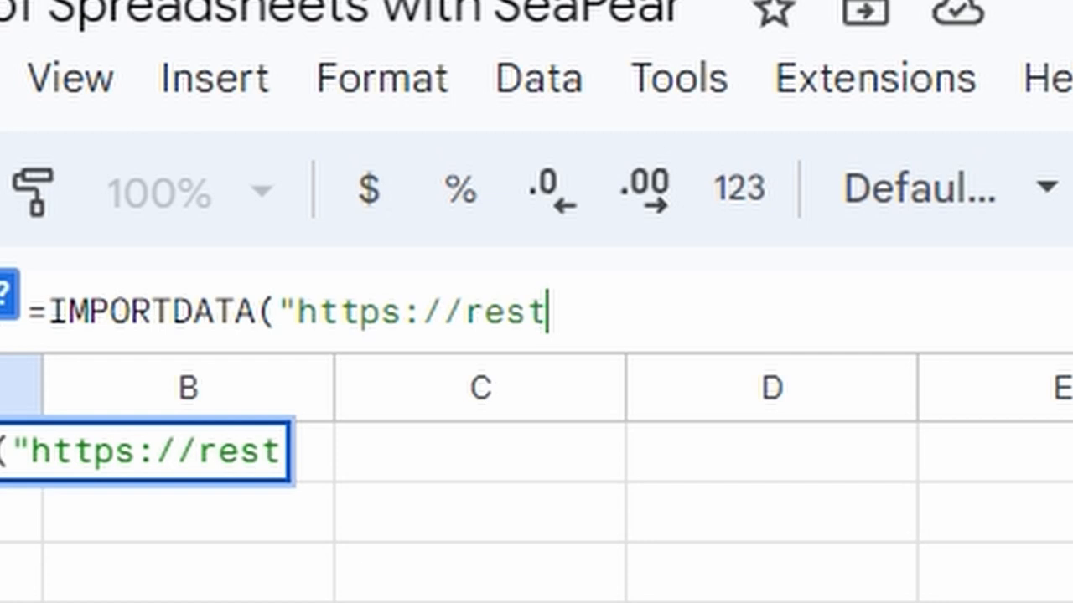
text(.g)
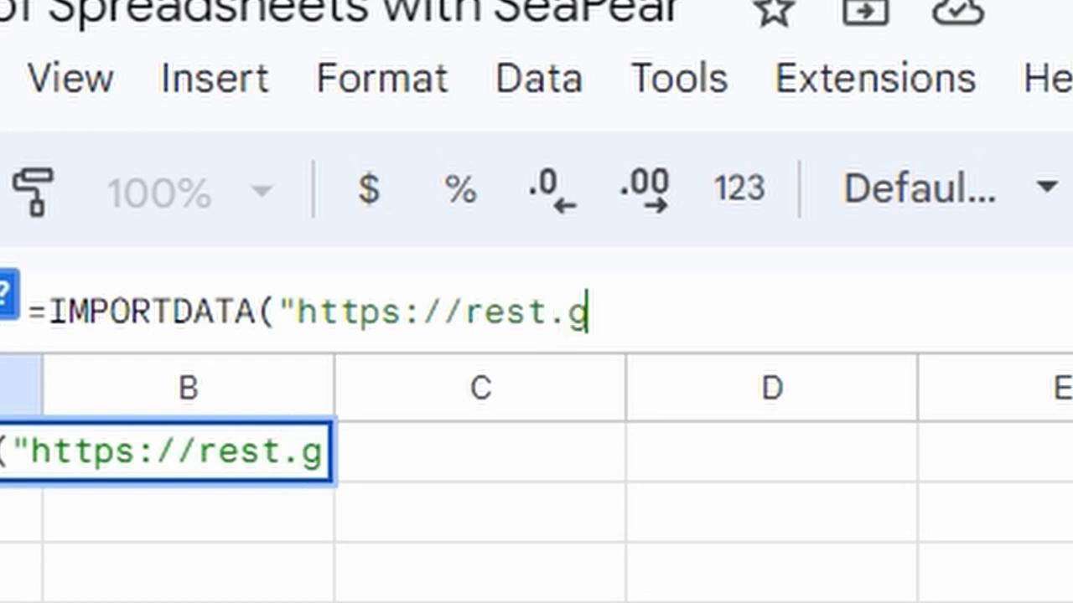
key(Backspace)
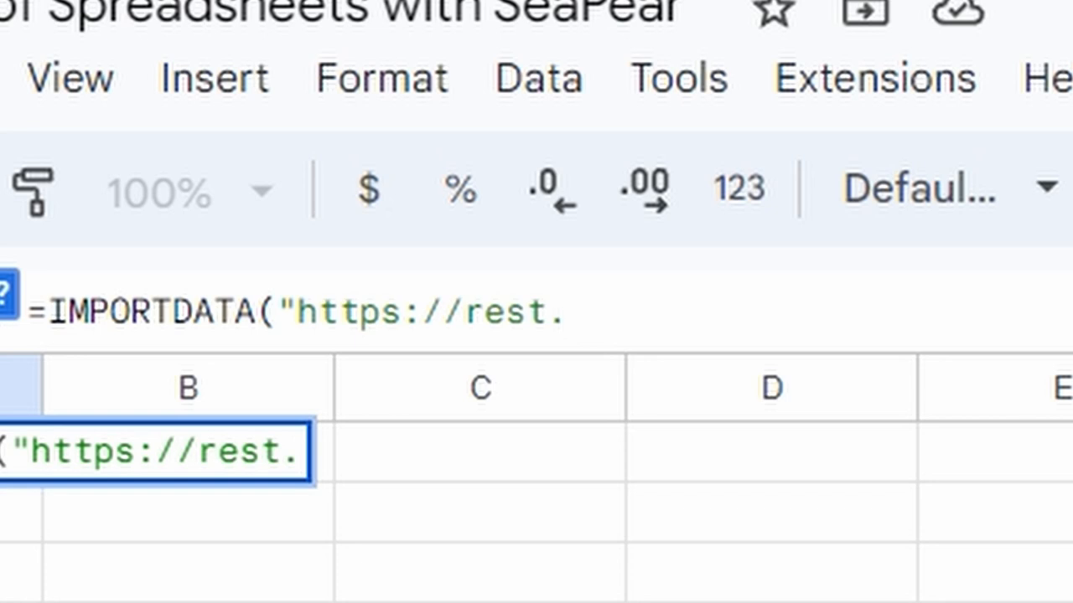
- Complete the URL as rest.fnar.net/csv/prices", correcting the misspelled domain
text(fnaw)
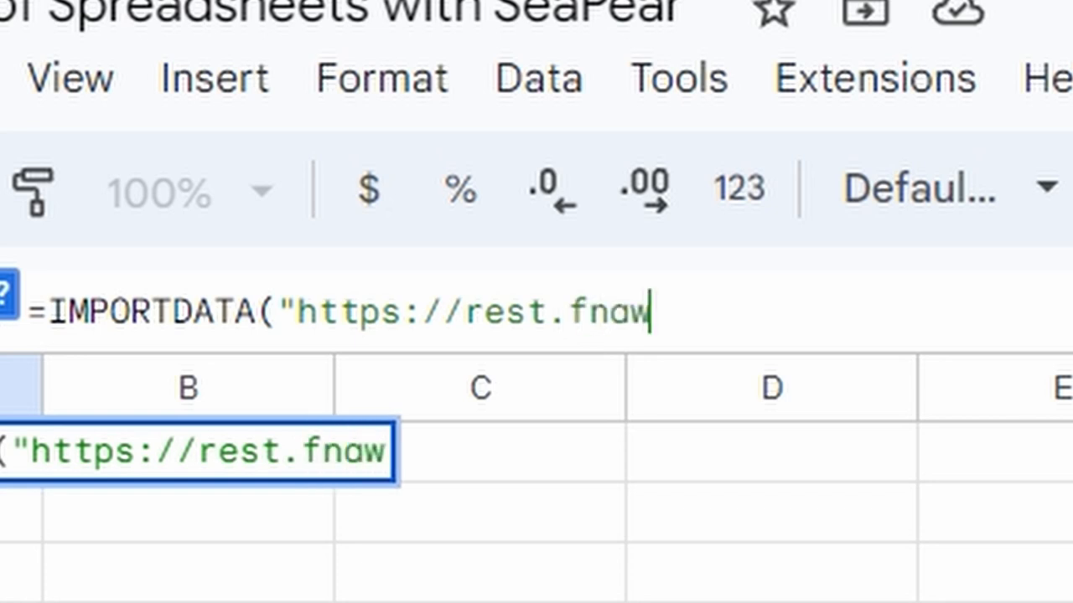
text(r.)
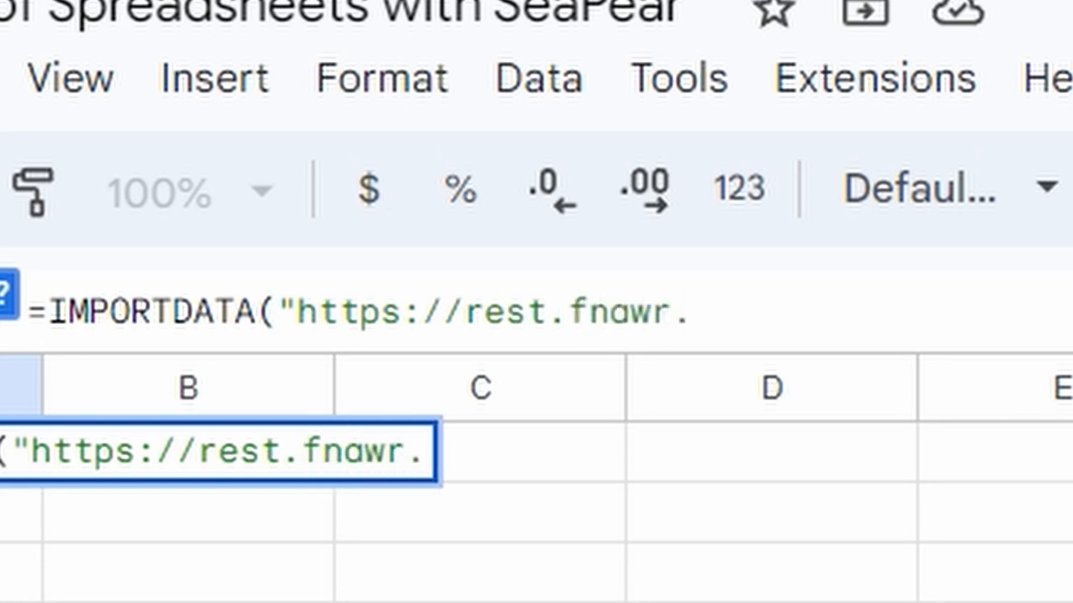
key(Backspace)
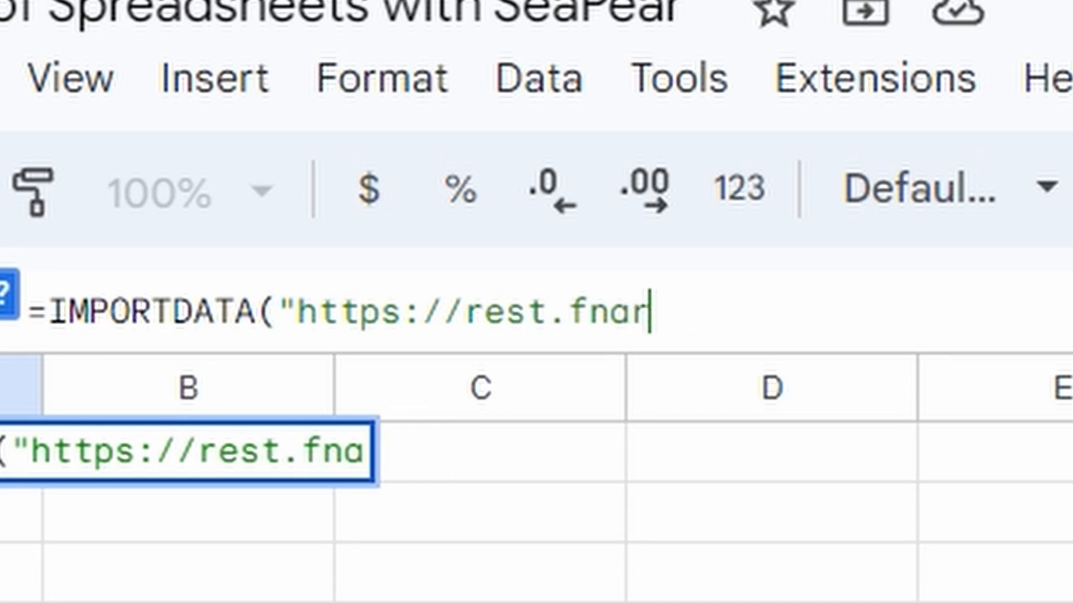
text(.ne)
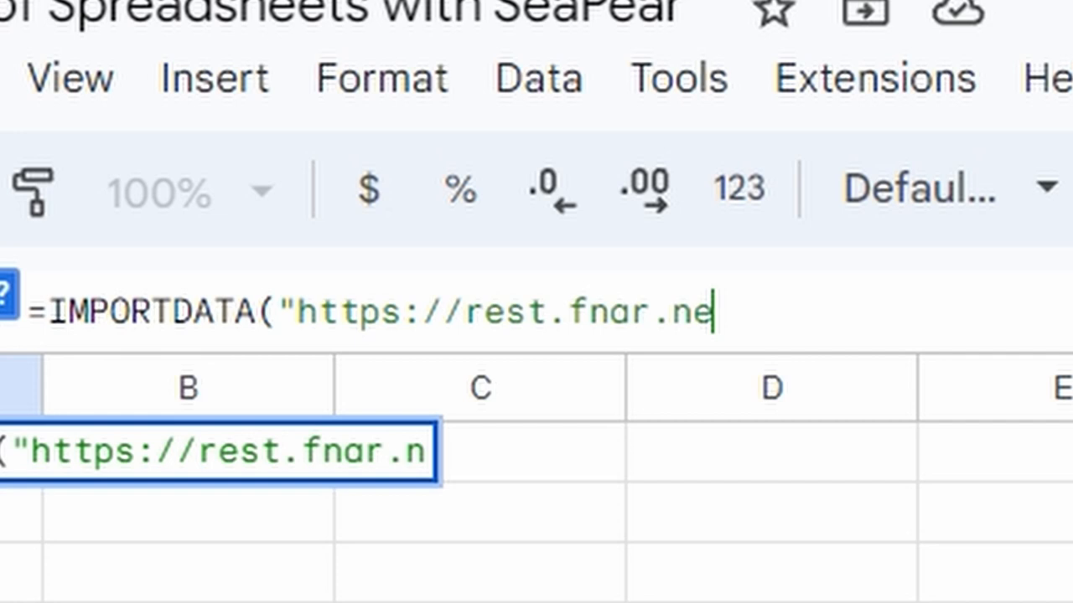
text(t/)
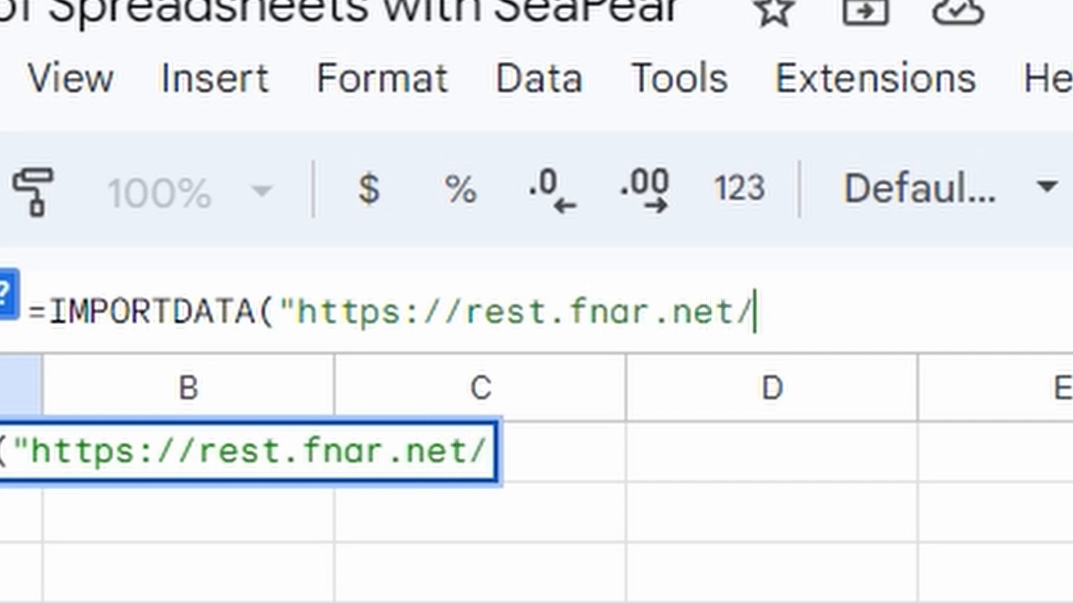
text(csv/)
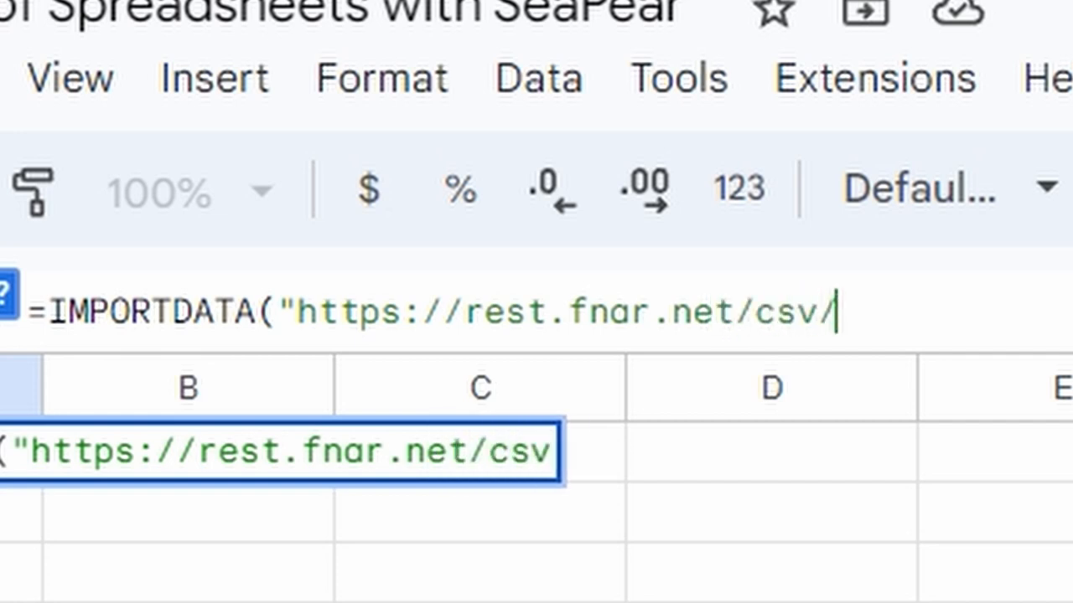
text(pr)
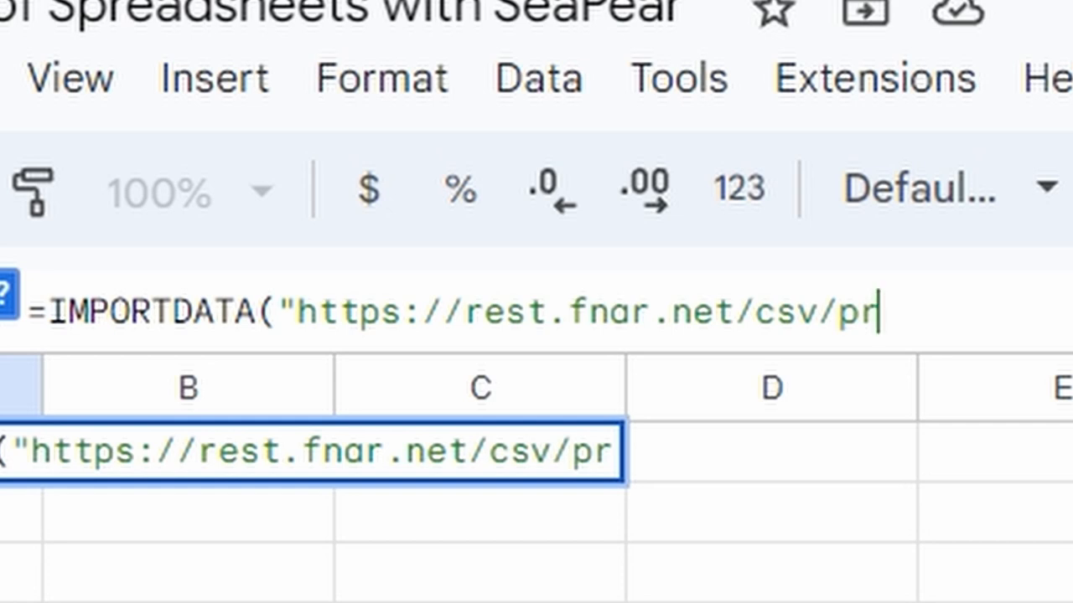
text(ise)
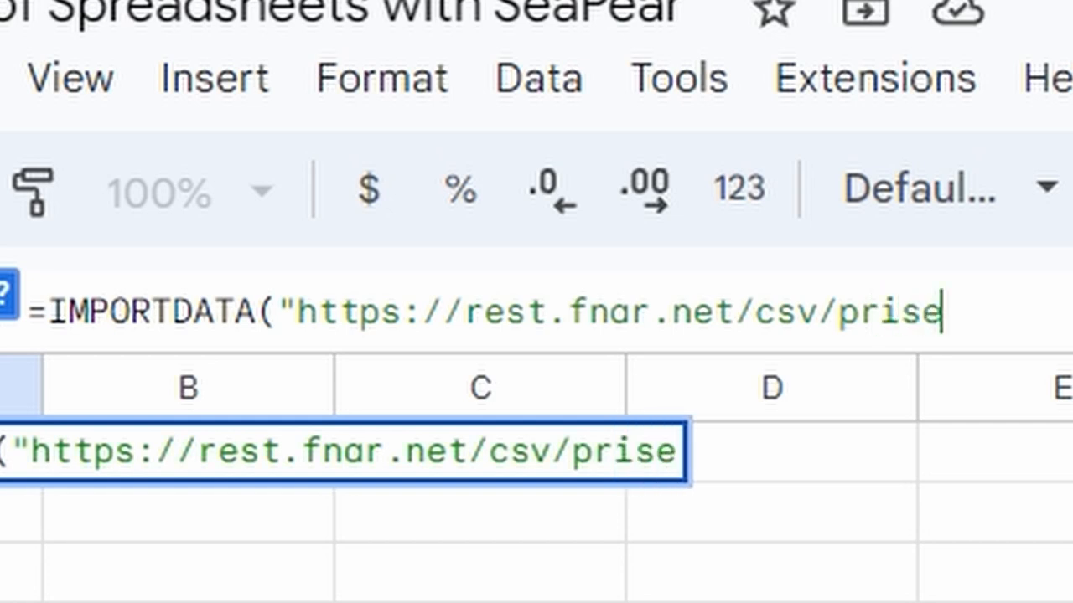
text(s"))
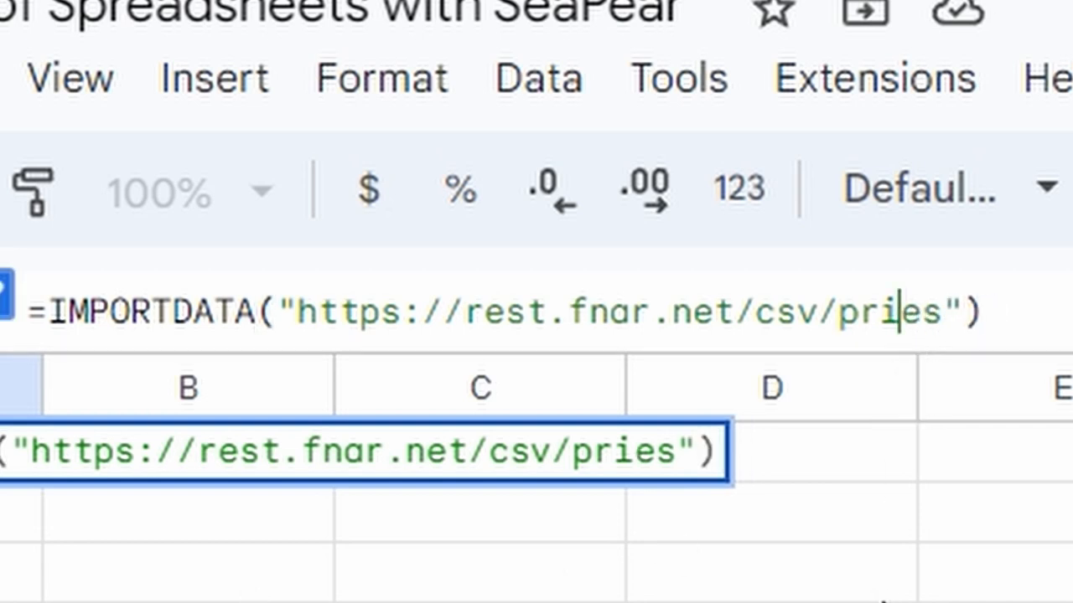
text(c)
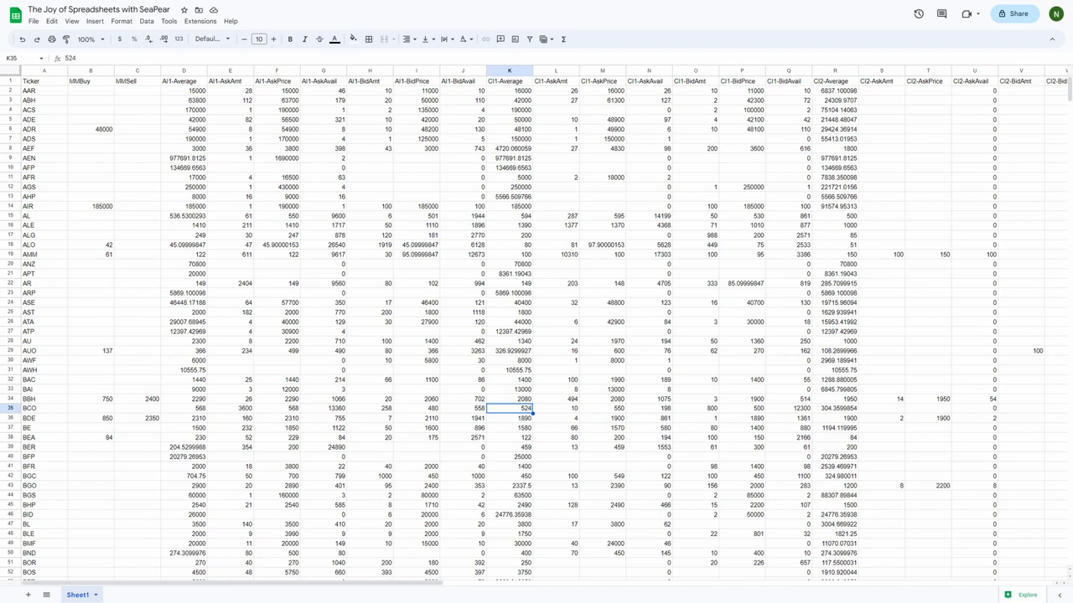
- Let the IMPORTDATA price table load and select a cell in the imported sheet
click(693, 235)
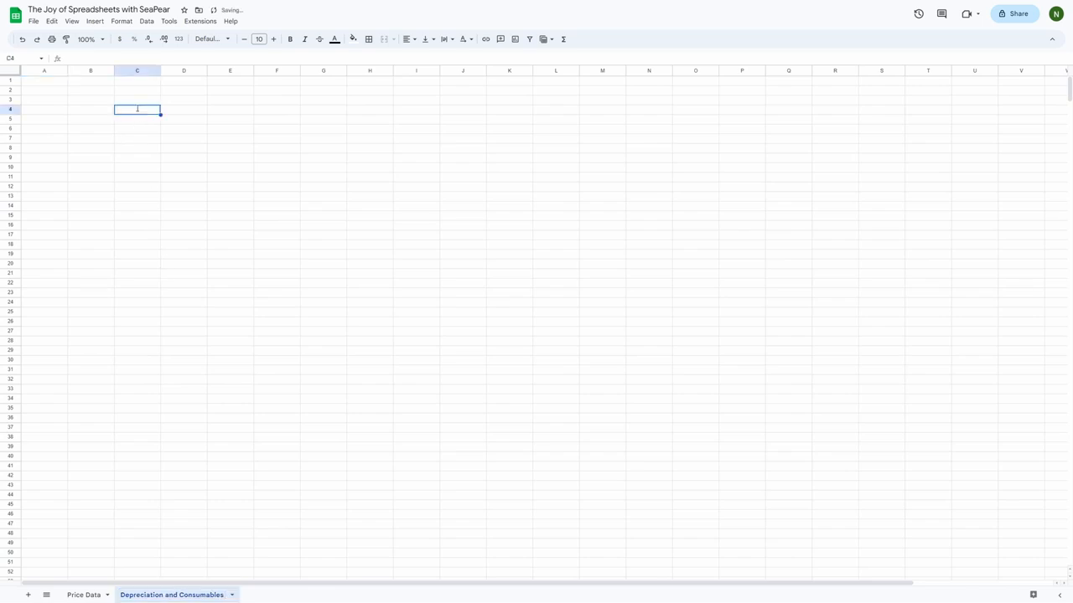
- Enter building ticker headings BBH, BSE and onward across row 4, then move to the row beneath
text(BBH)
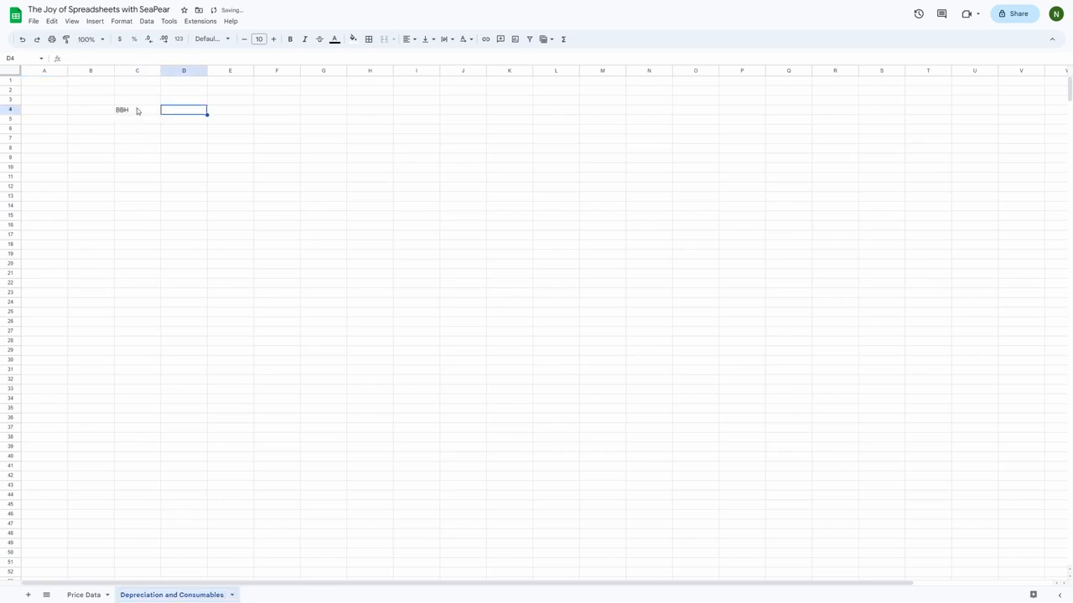
text(BSE)
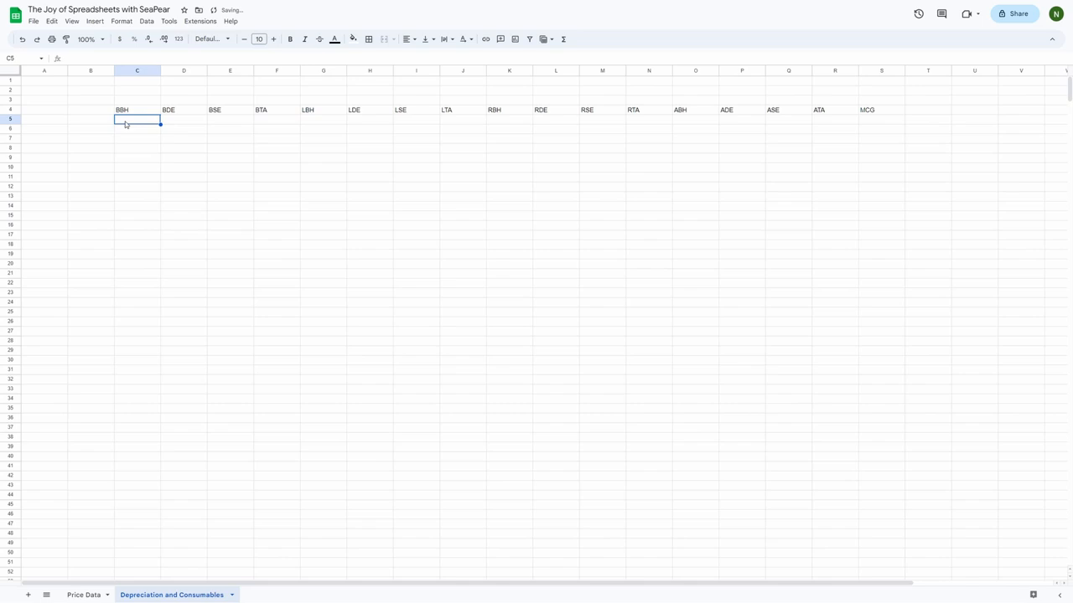
click(83, 595)
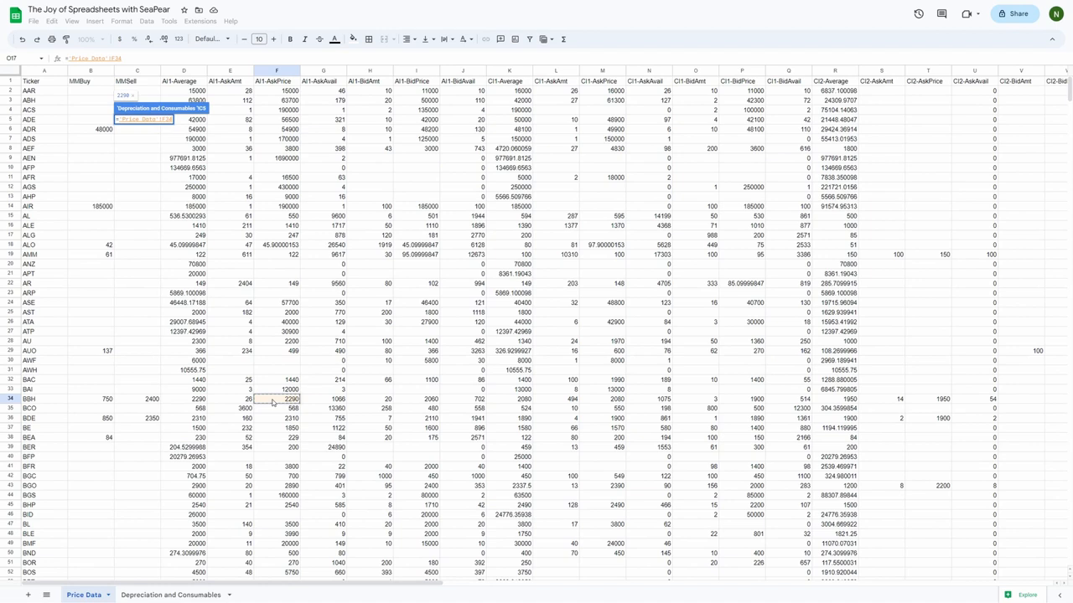
- Switch to the Depreciation and Consumables sheet with the BBH–MHL price table
click(171, 595)
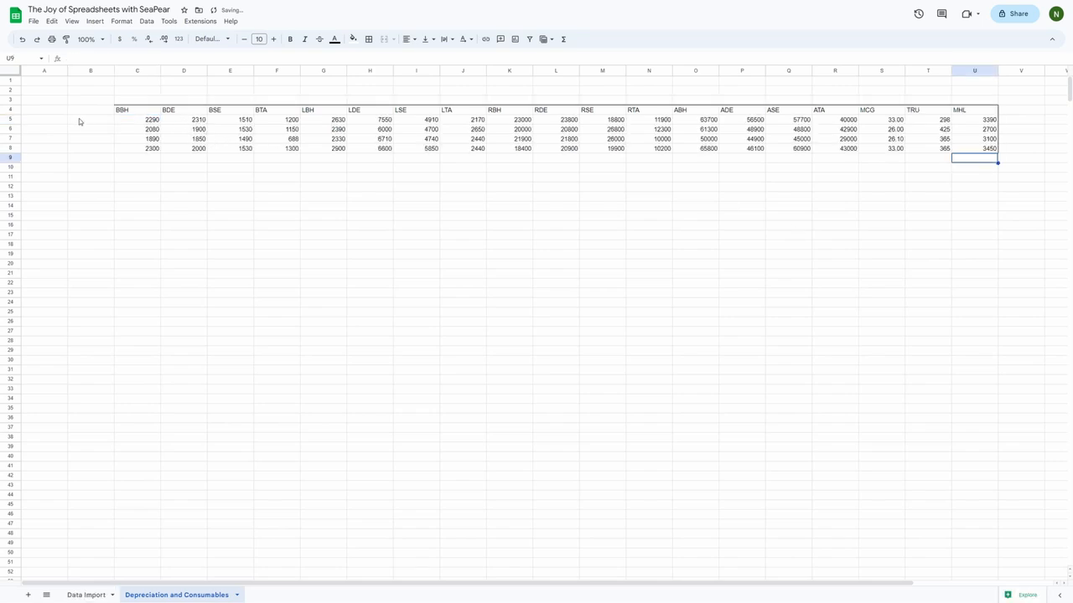
- Label the price rows with market codes such as NC1 and repeat the header row beneath the table
text(AB)
click(91, 129)
text(CI)
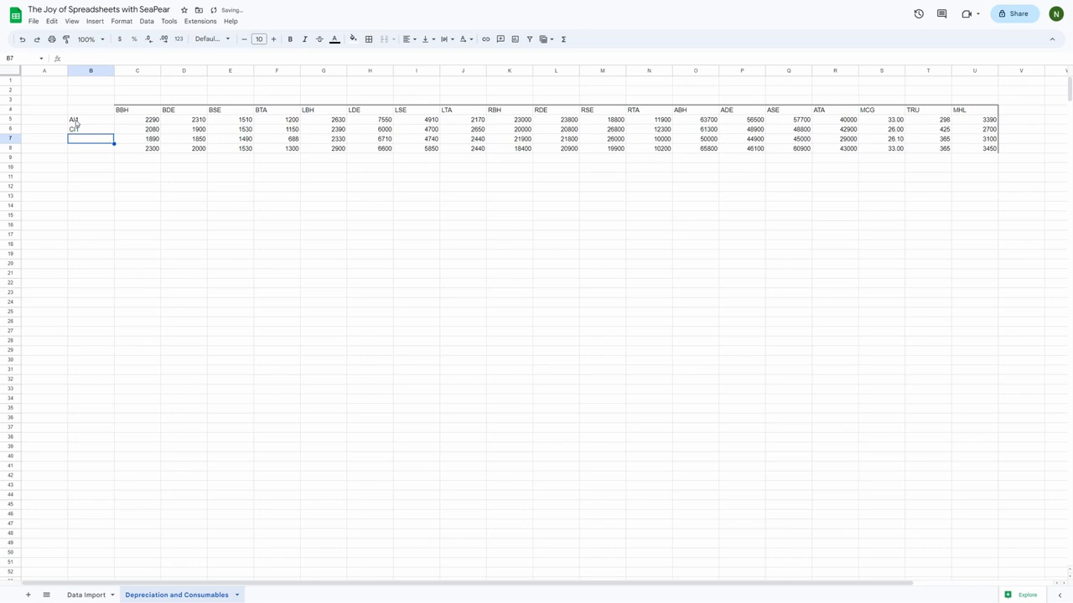
text(NC1)
click(90, 148)
text(IC1)
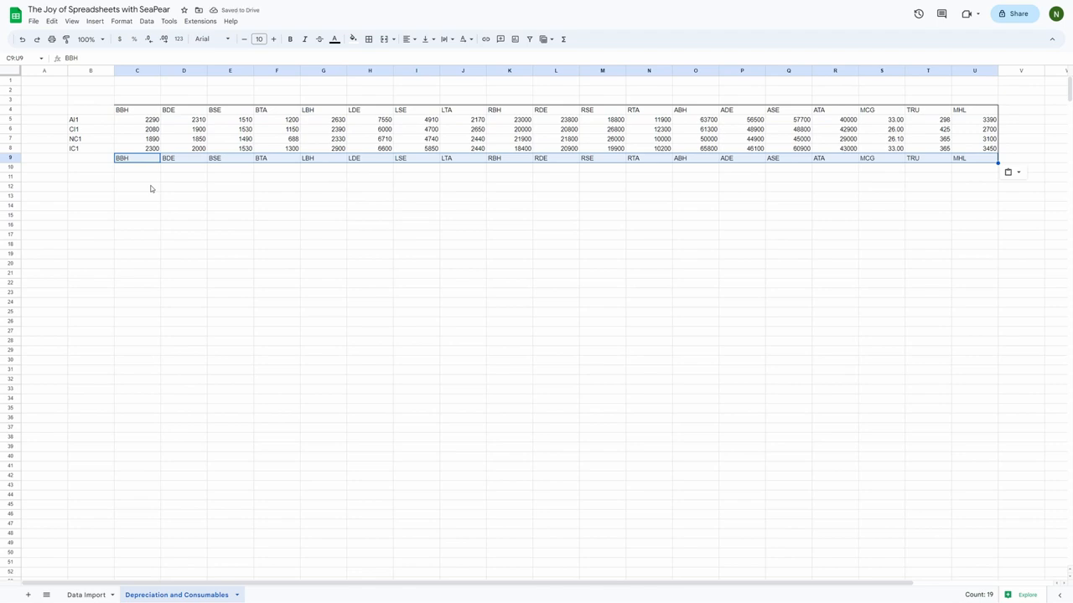
click(138, 186)
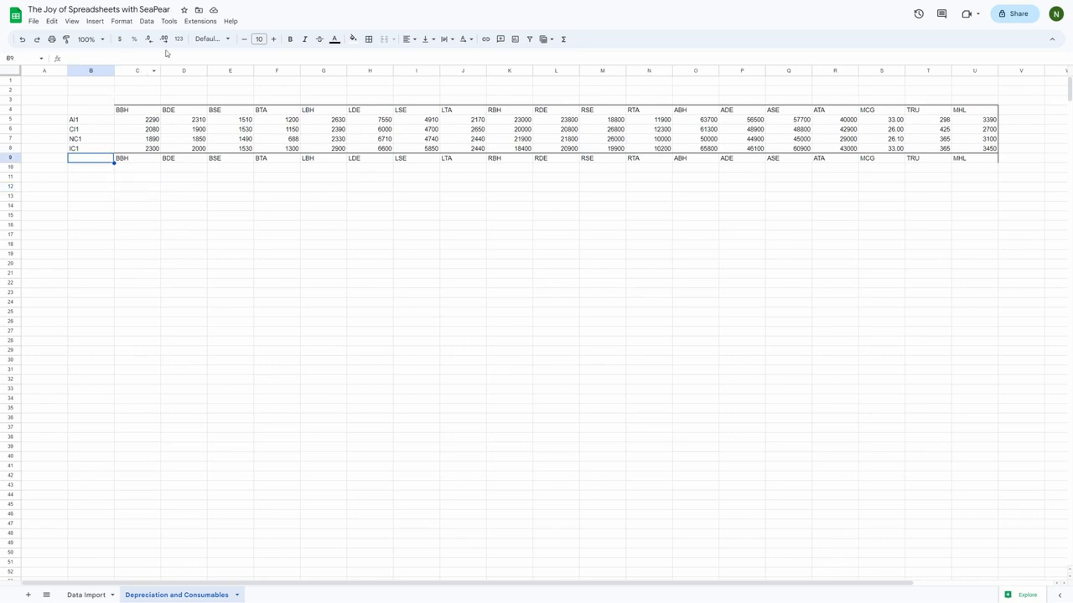
- Add a data-validation dropdown in B9 drawn from the market codes in B5:B8
click(145, 20)
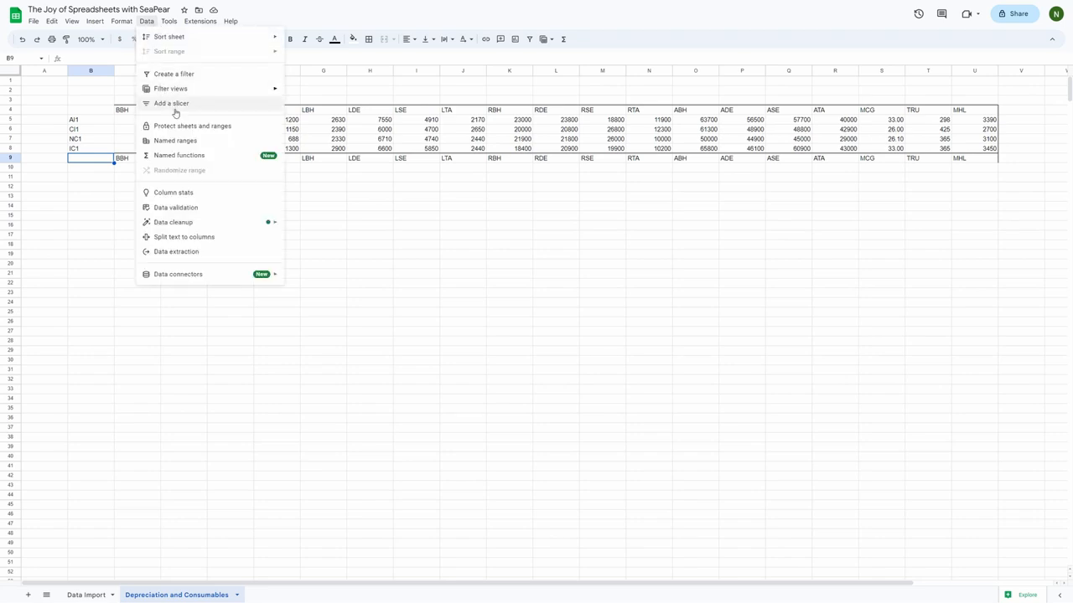
click(174, 208)
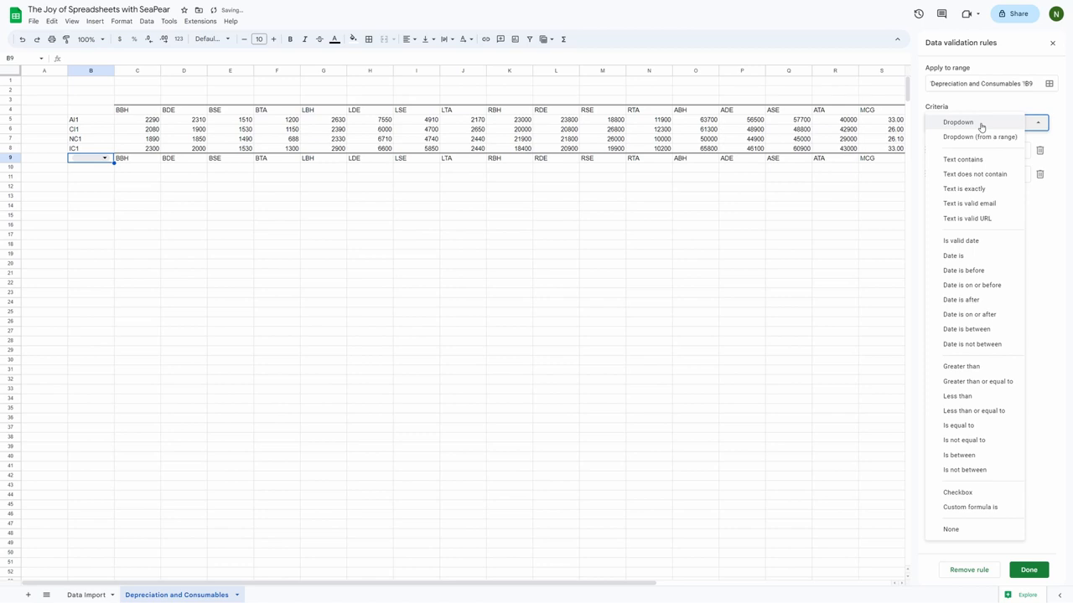
click(979, 137)
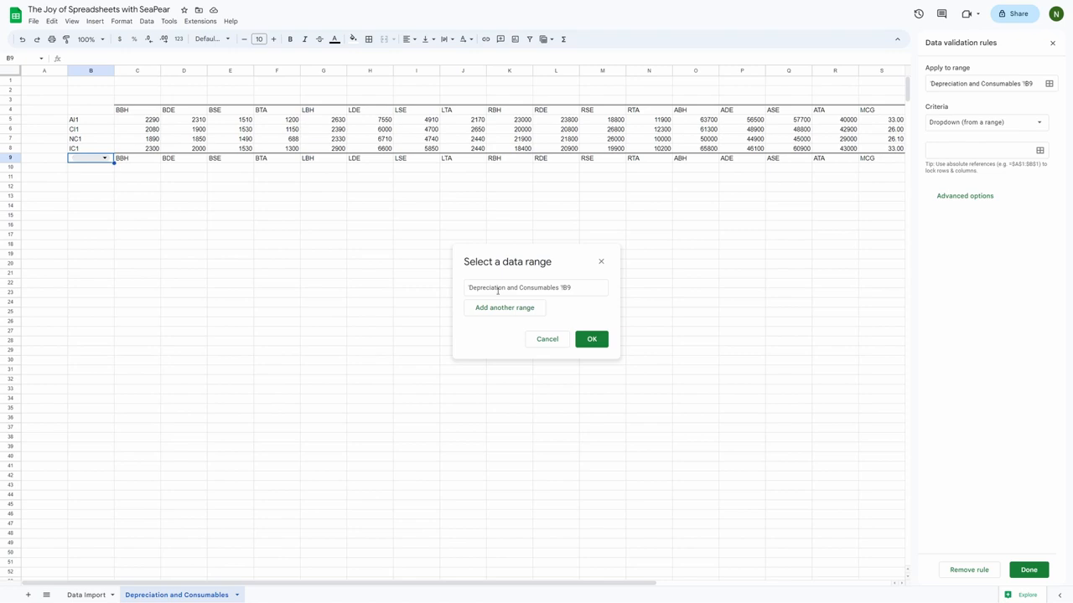
click(590, 338)
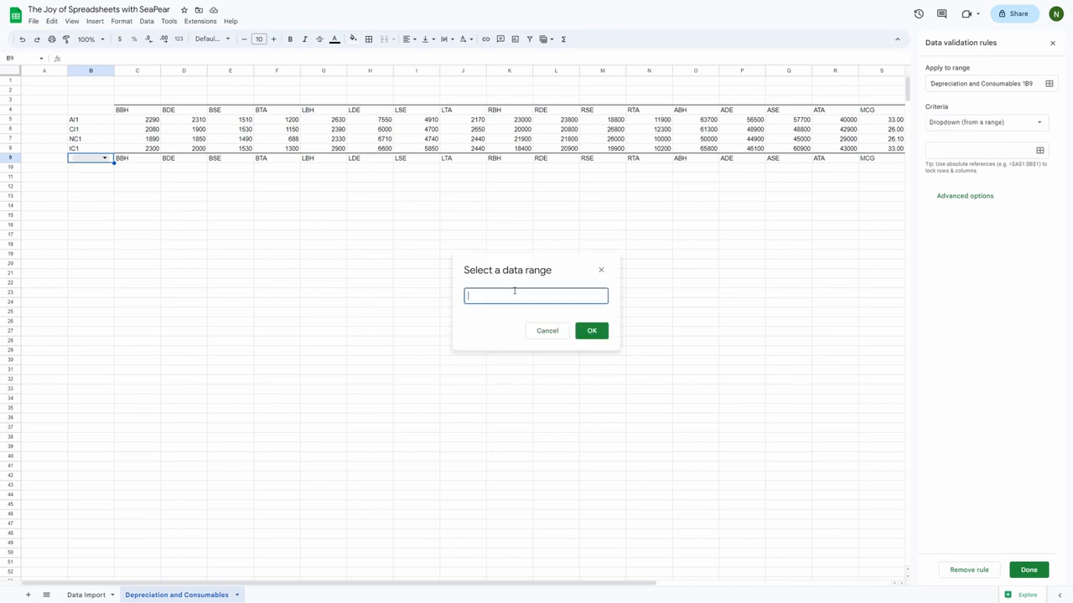
drag(91, 119, 91, 148)
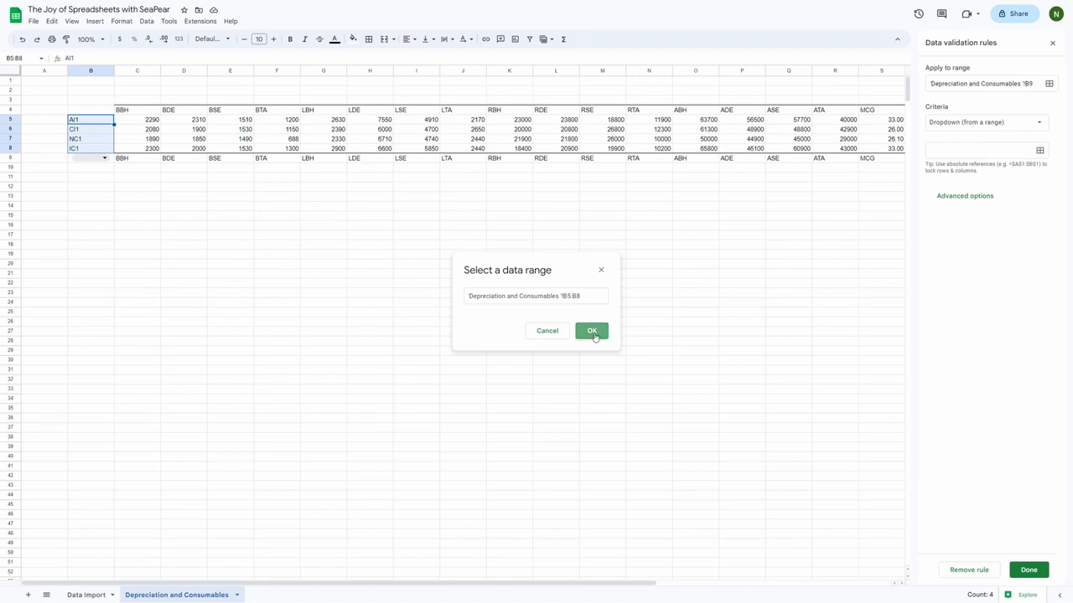
click(592, 330)
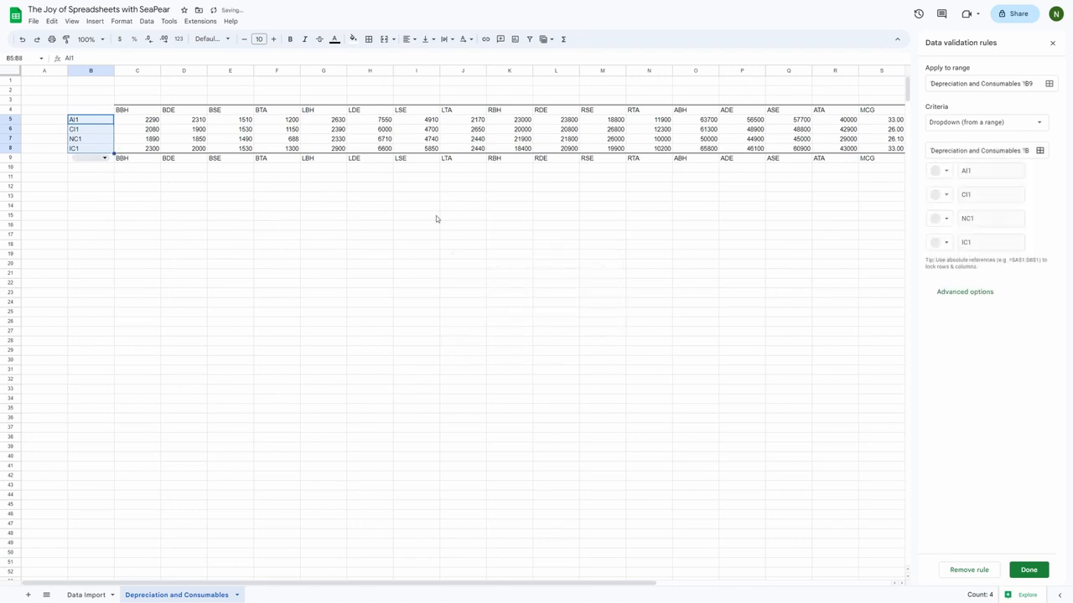
click(1029, 570)
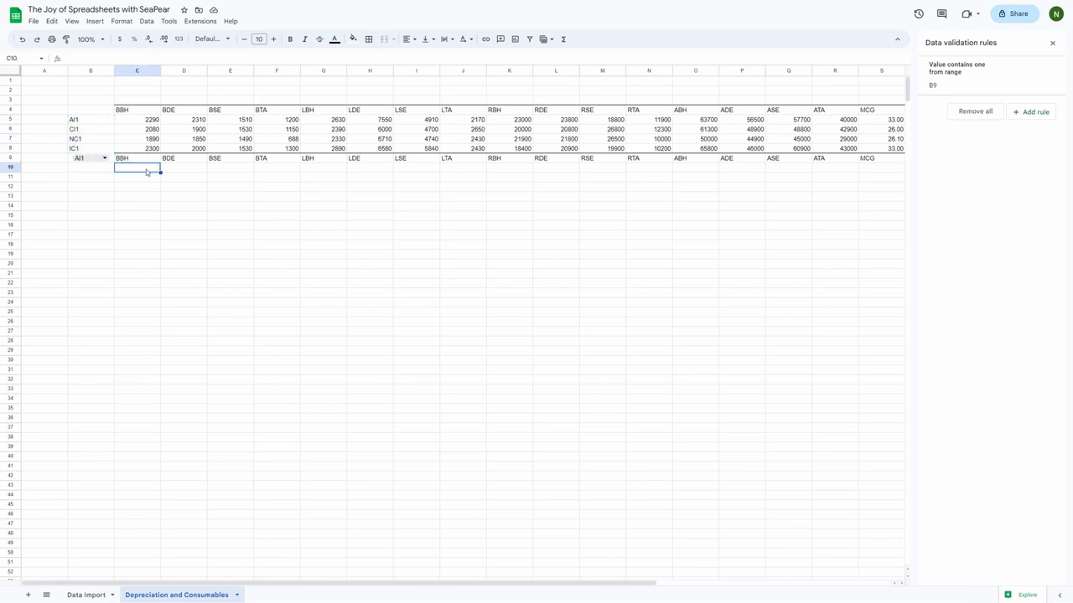
- Start =FILTER( in C10 to return the price row matching the B9 dropdown
text(=FILTER(C5:V8)
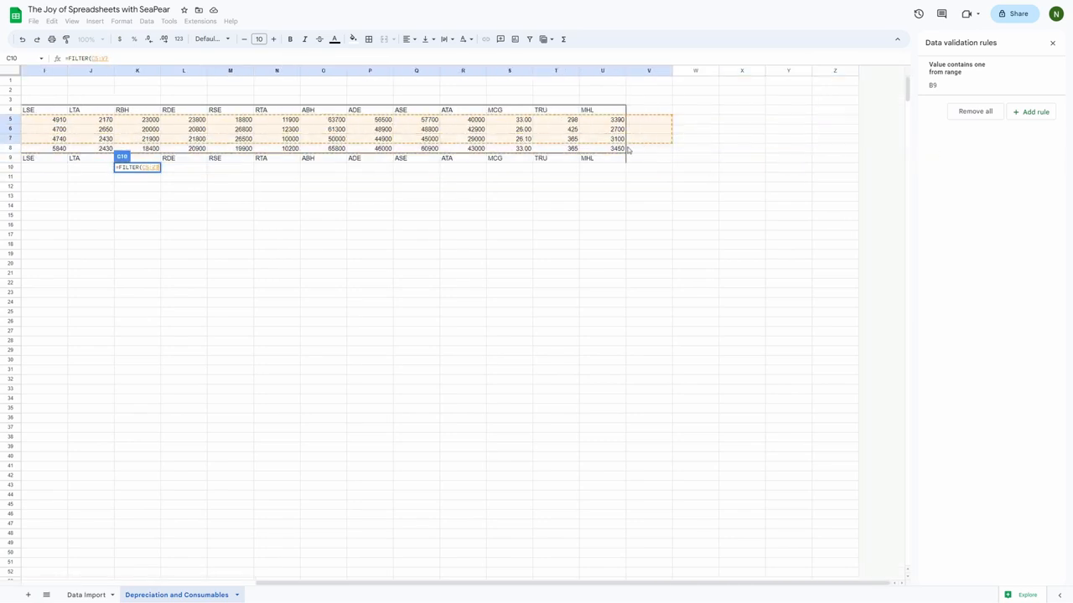
scroll(left, 3)
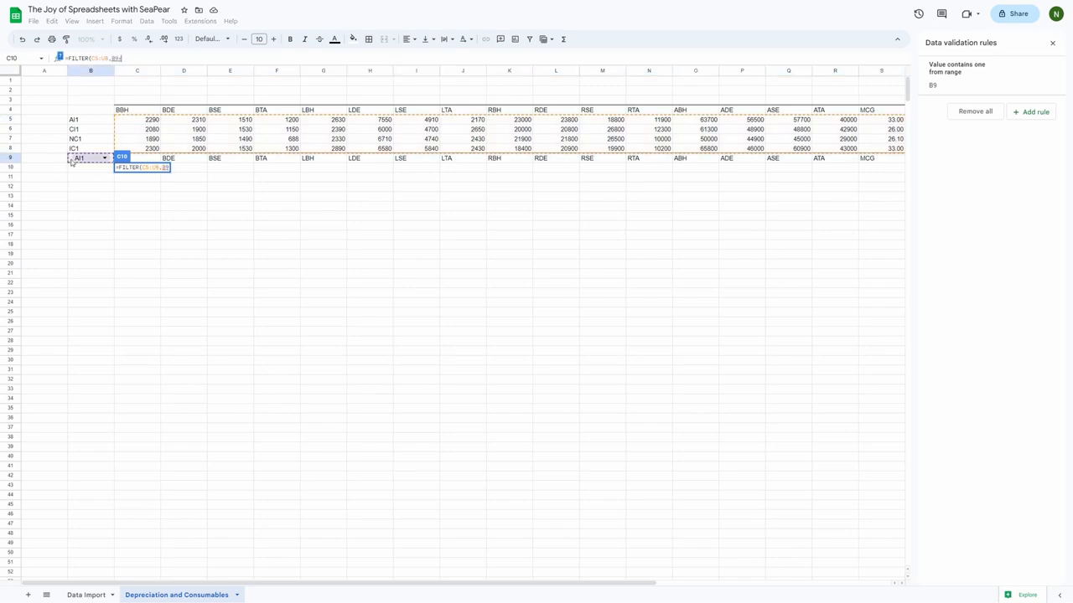
text(>)
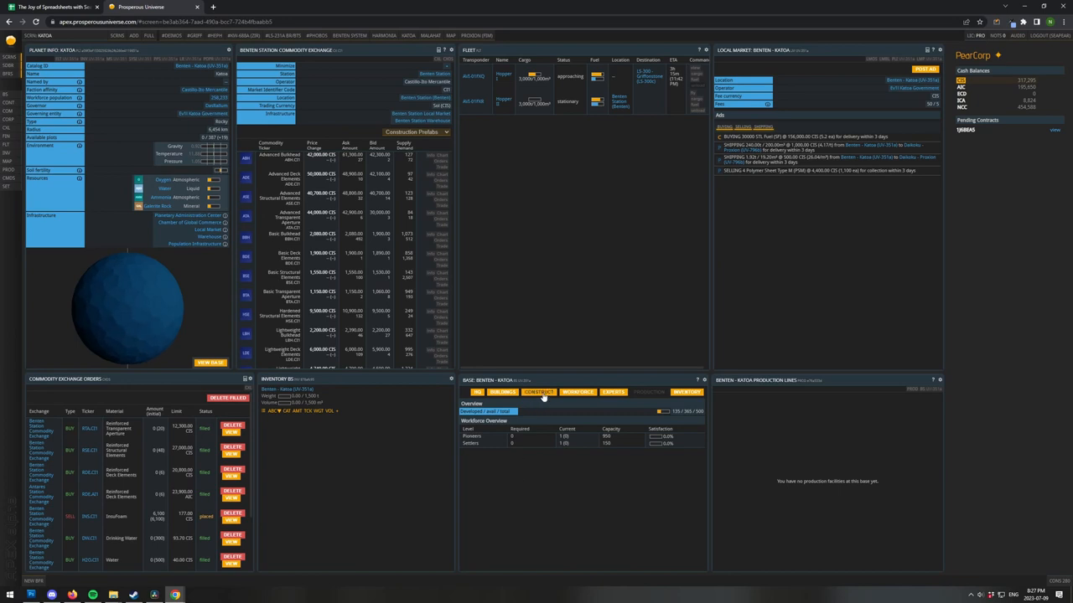
- Open the Building Construction catalogue and browse the habitation buildings' material costs
click(540, 392)
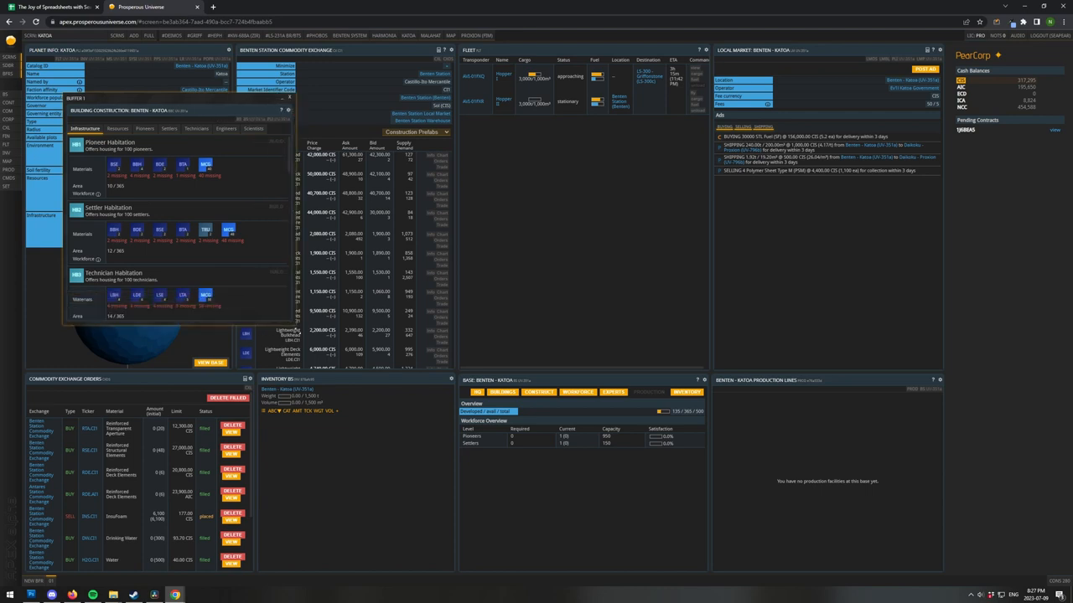
click(117, 127)
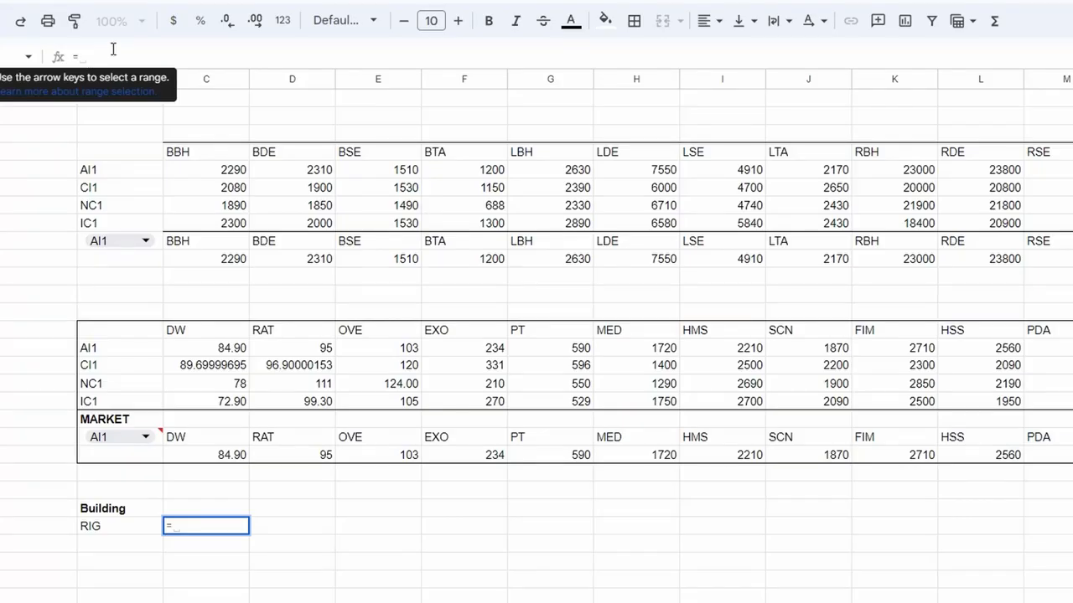
- Enter =((E10*12)+(S10*40))/180 for RIG daily depreciation, giving 108
click(379, 258)
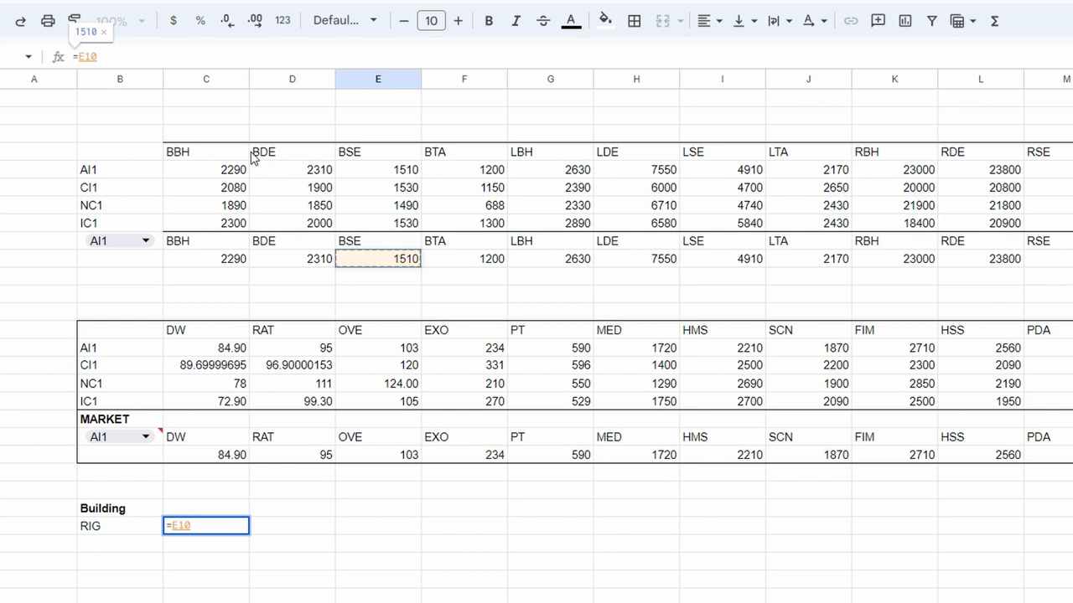
text(*12))
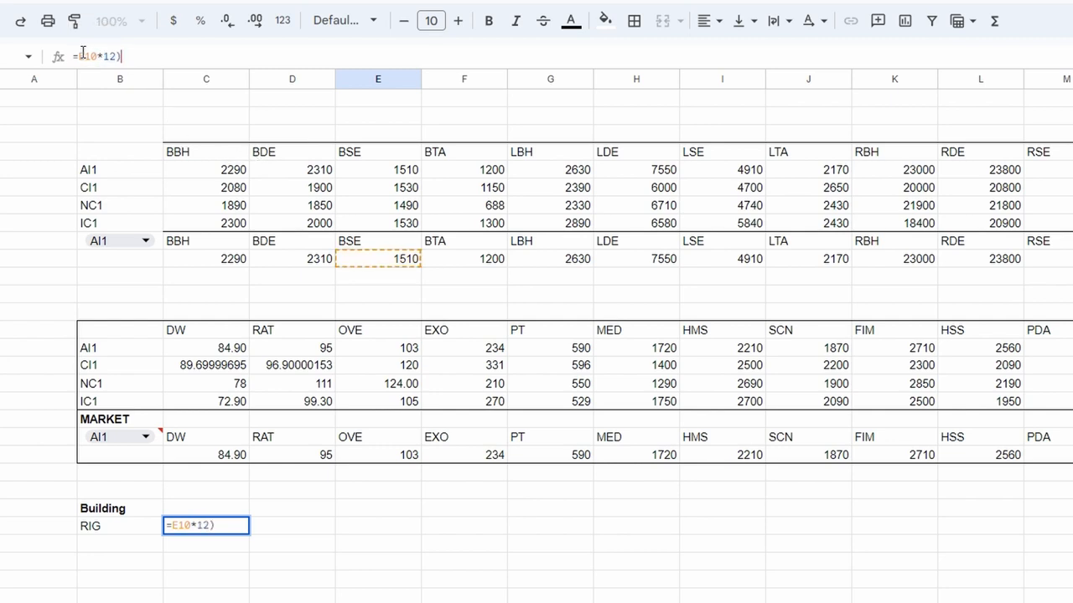
text(+(S10)
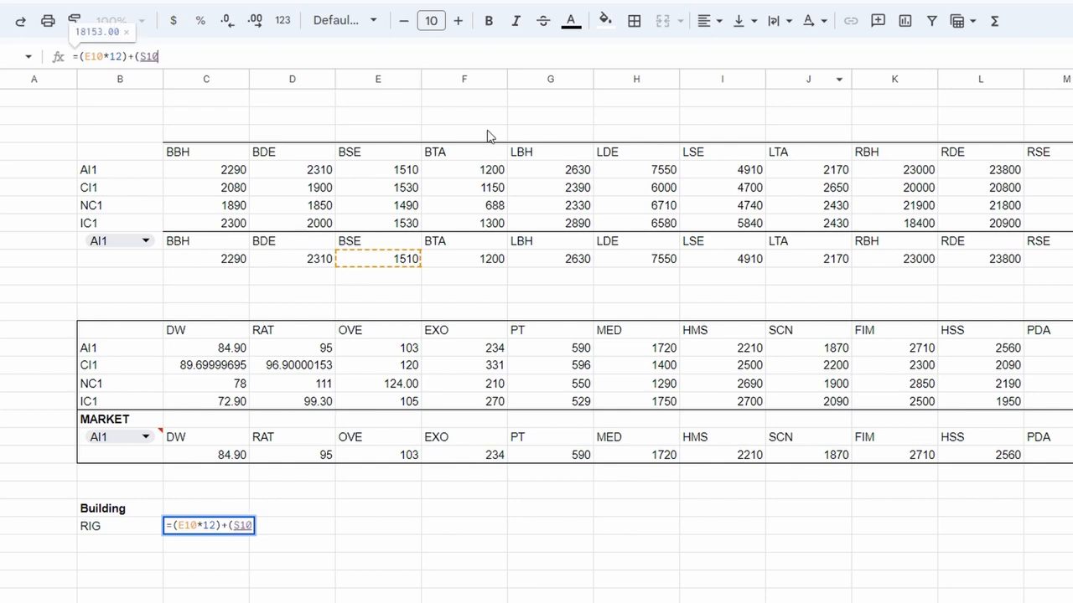
text(*40))
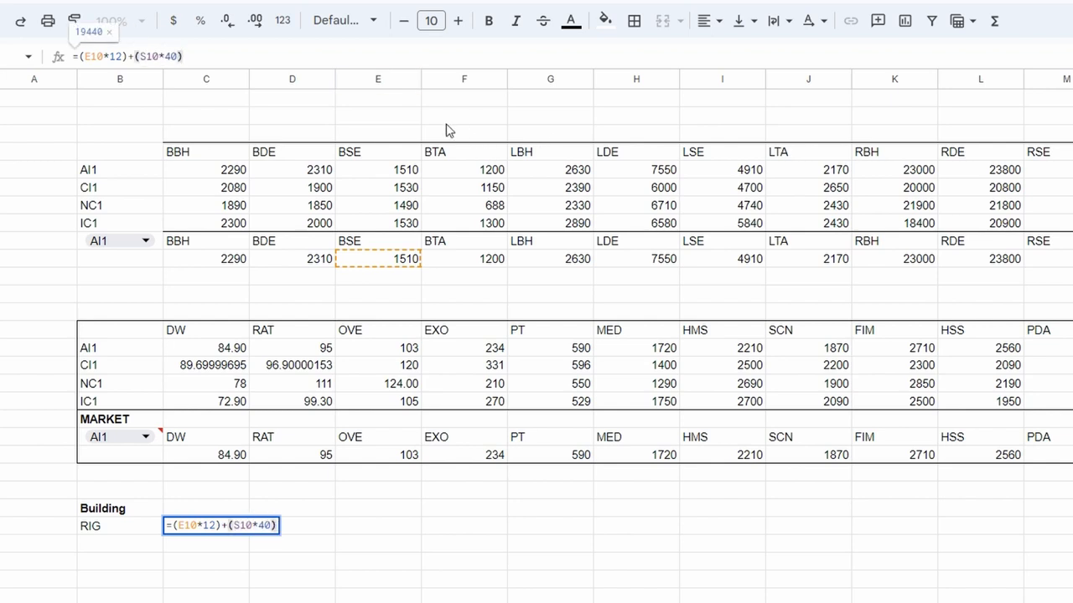
text(/)
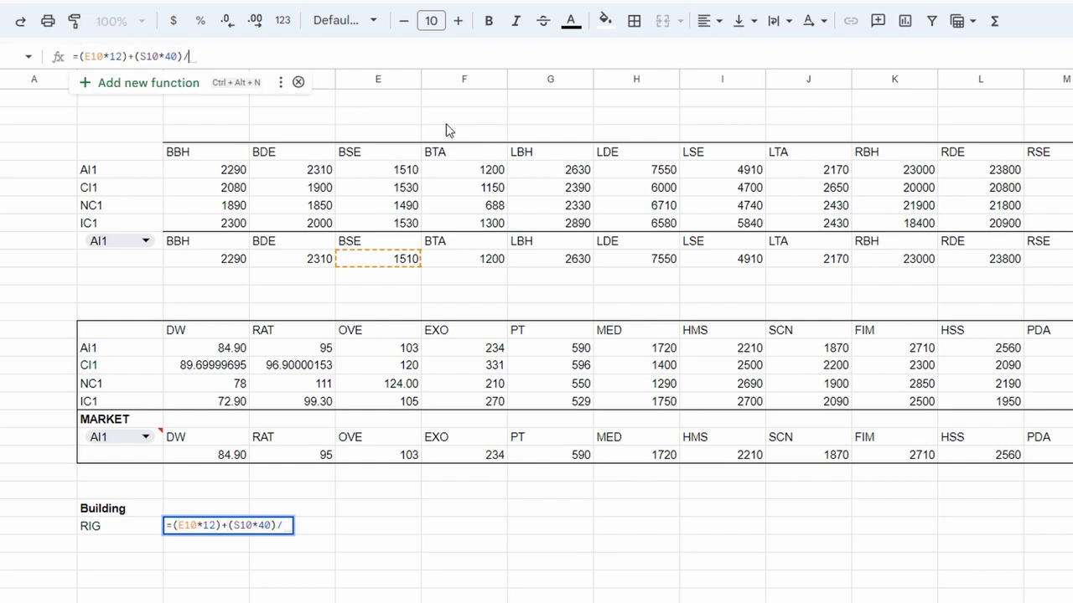
text(180)
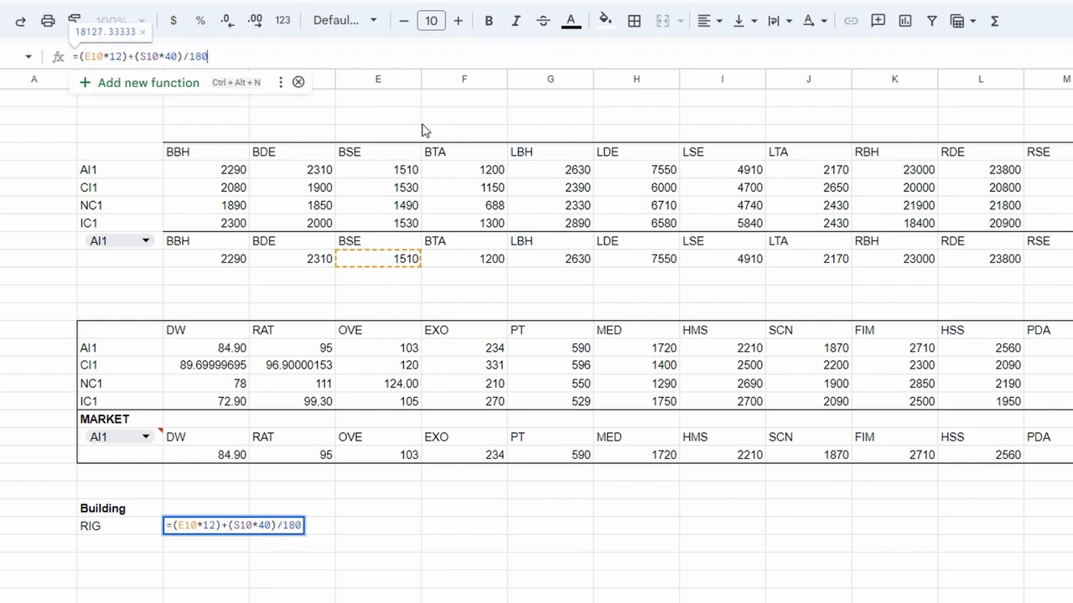
text())
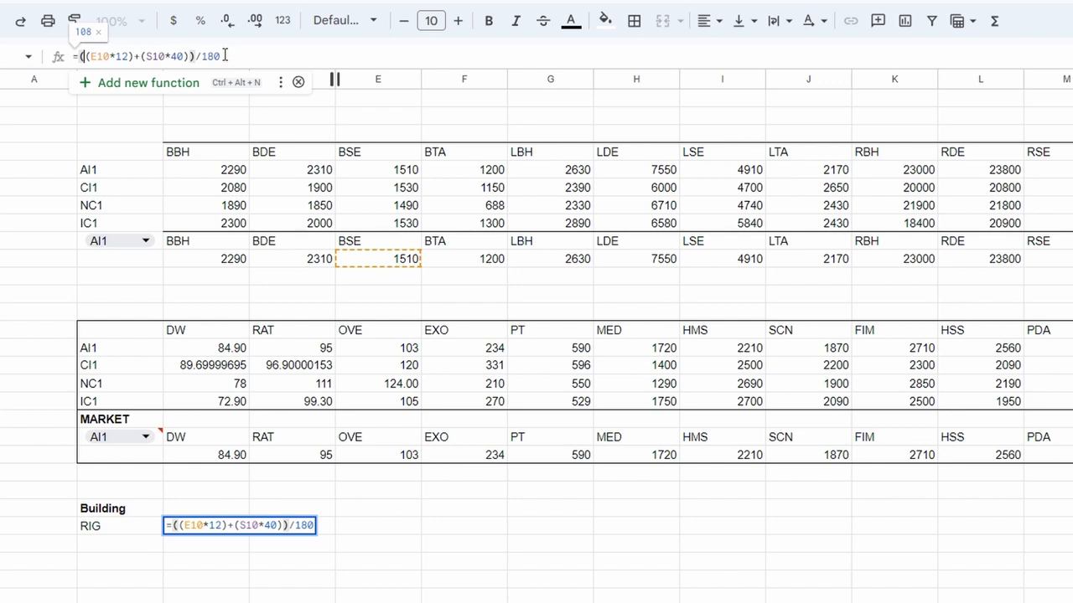
key(enter)
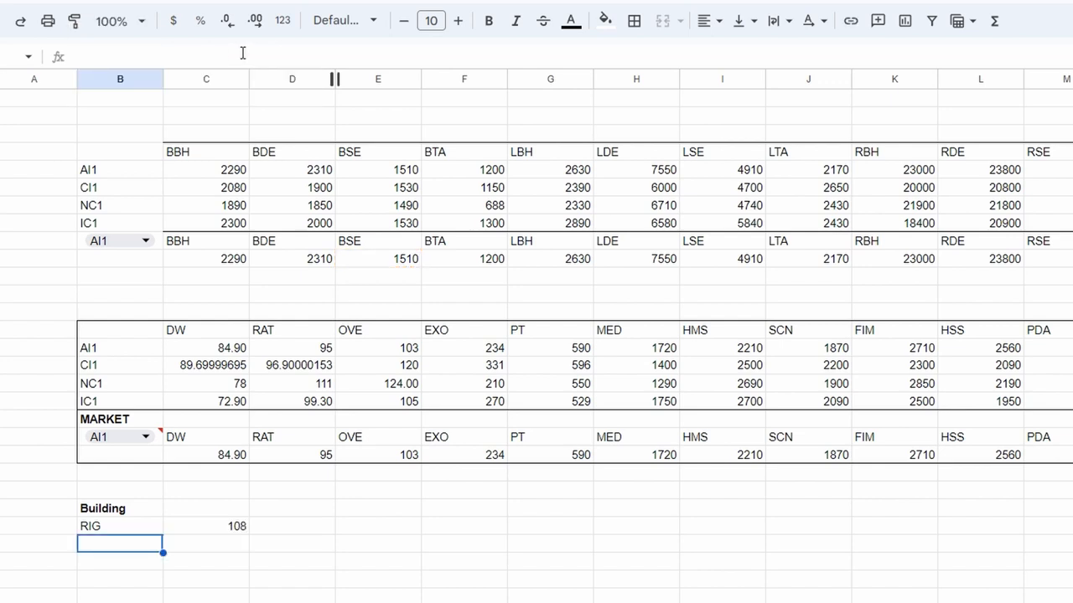